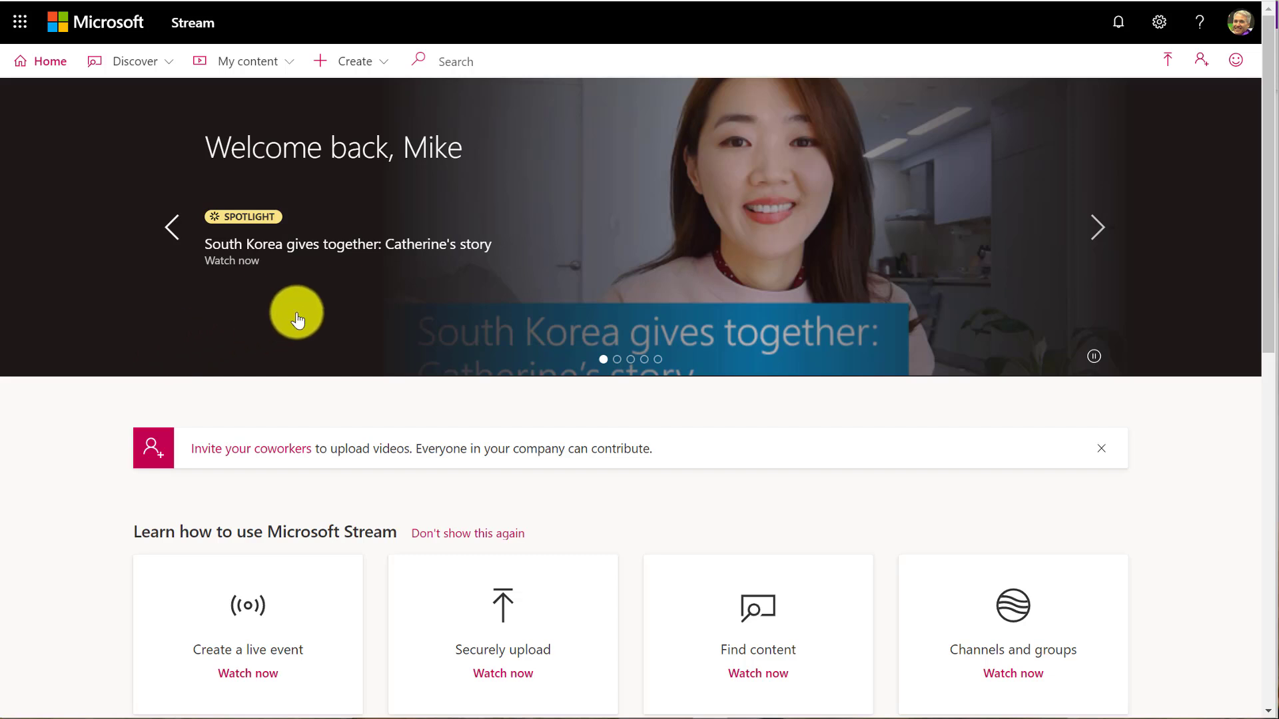
mouse_move(472, 307)
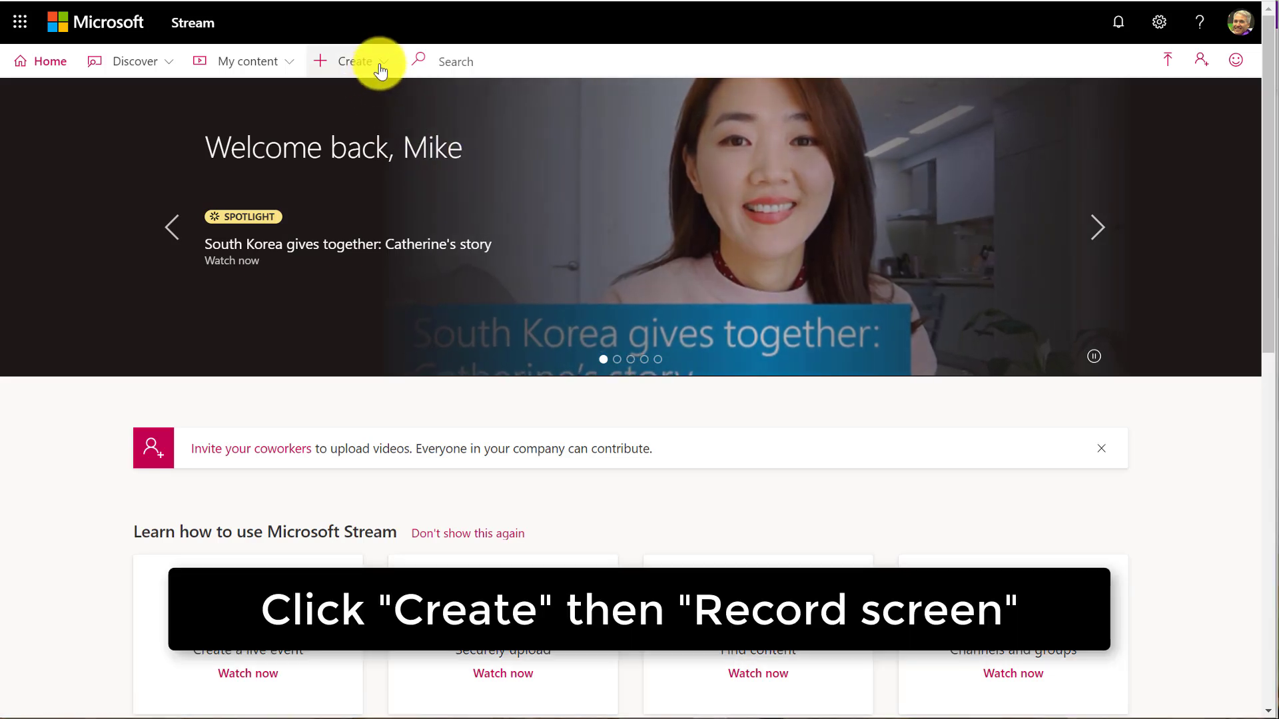
Step: Start a new screen recording from Create and turn on the webcam for the capture
click(354, 62)
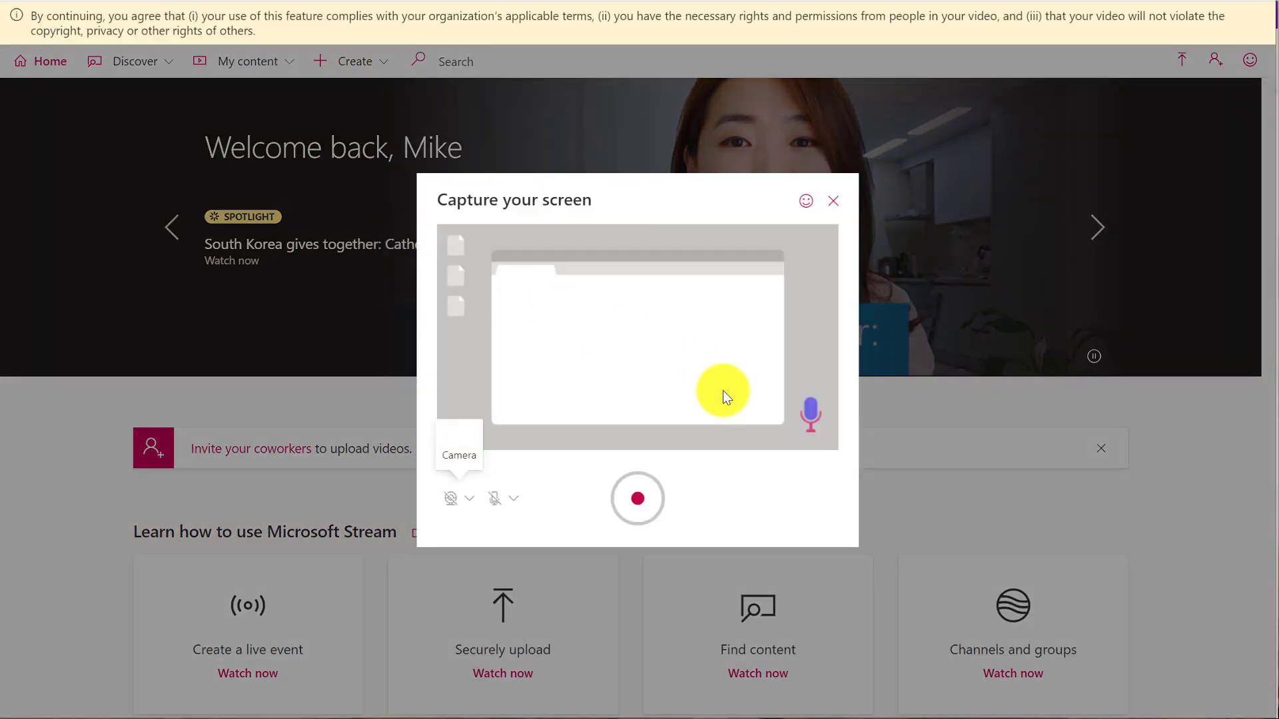
click(450, 498)
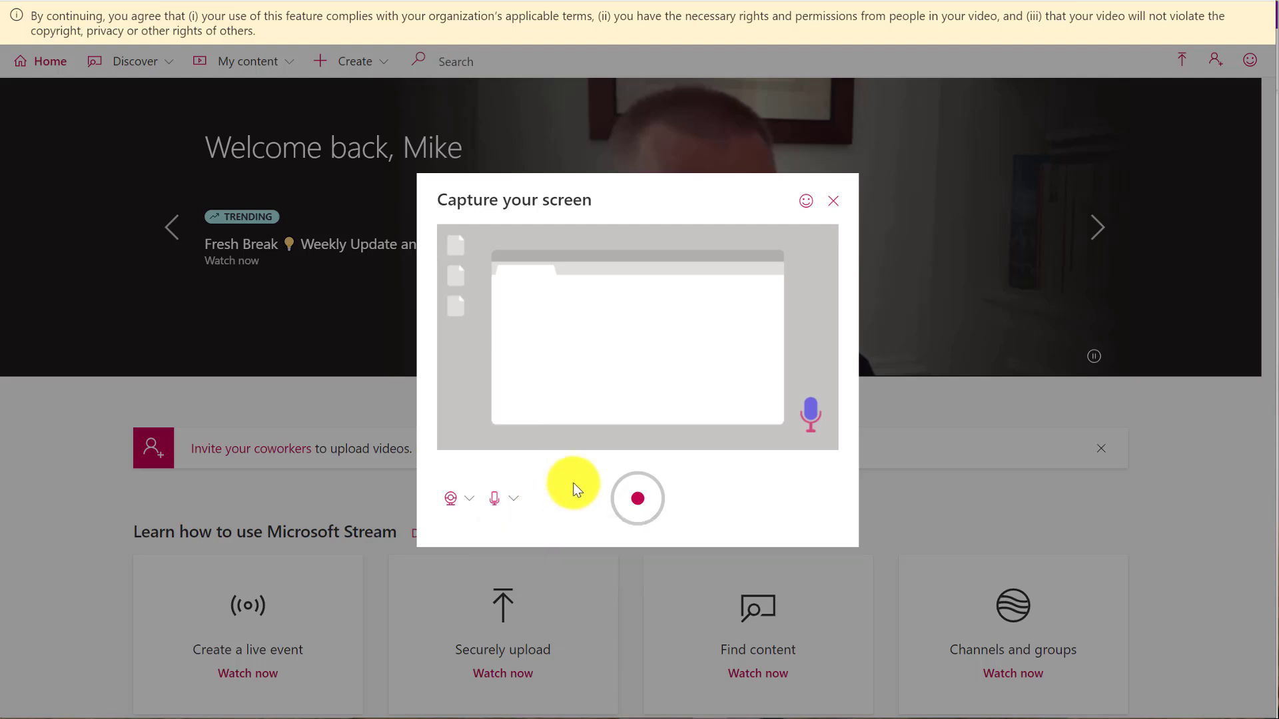
mouse_move(638, 501)
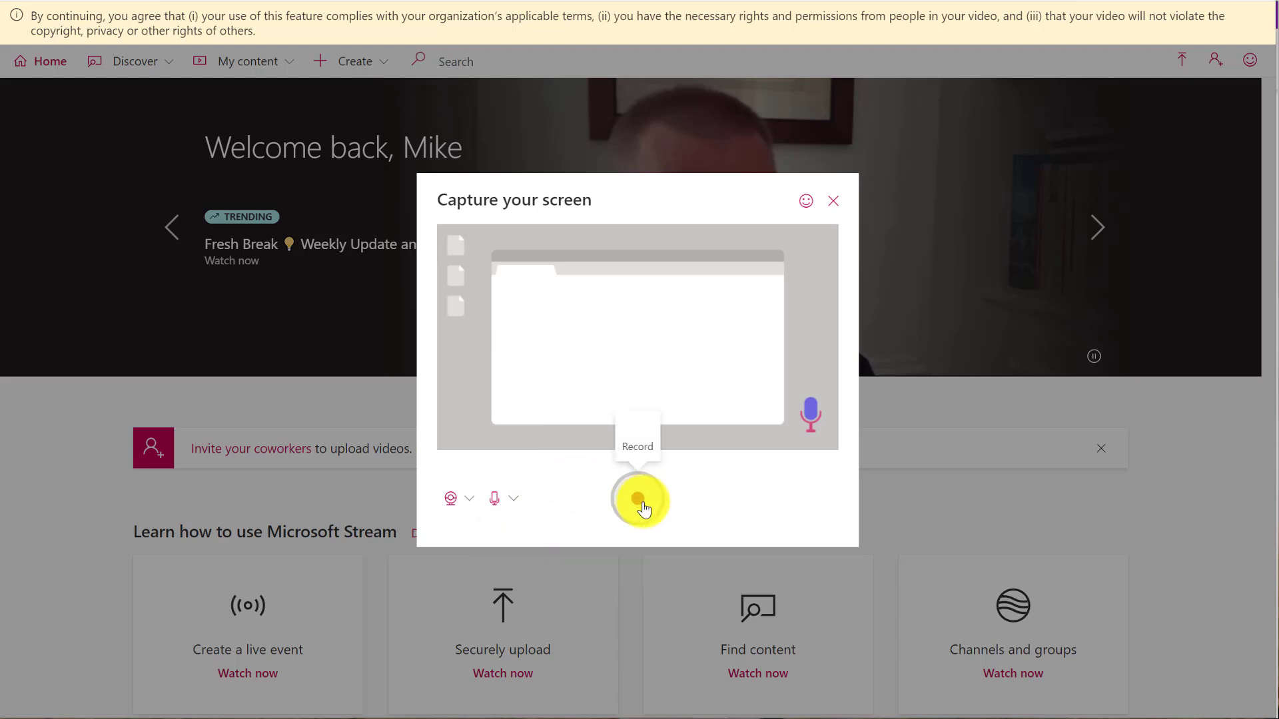
Step: Review the Application window and Edge tab sharing options, then share the entire screen to begin capturing
click(639, 499)
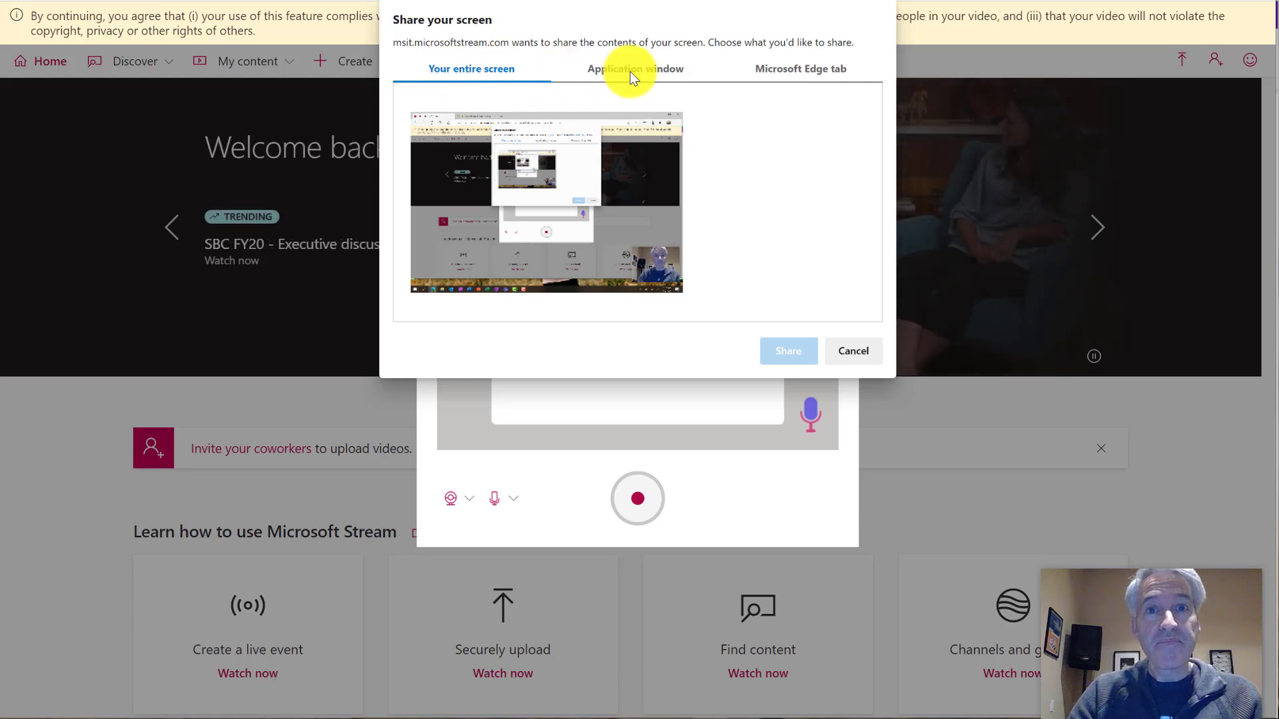
click(634, 70)
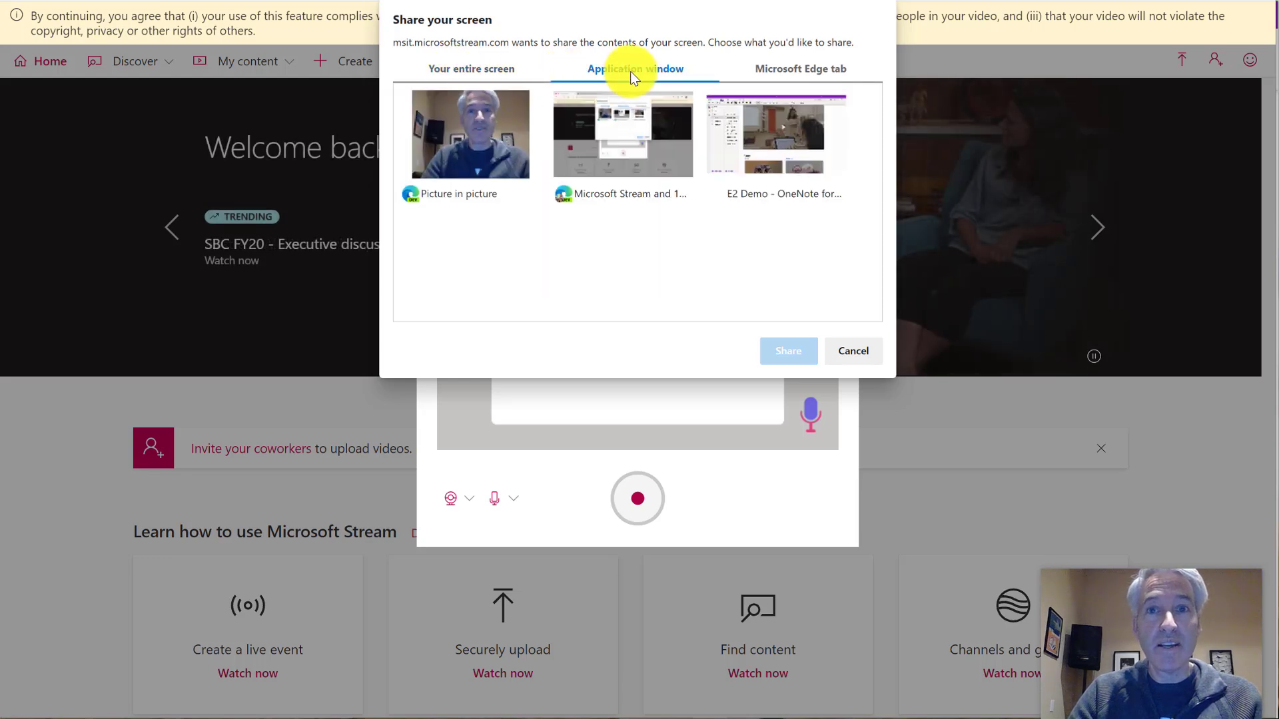
click(801, 69)
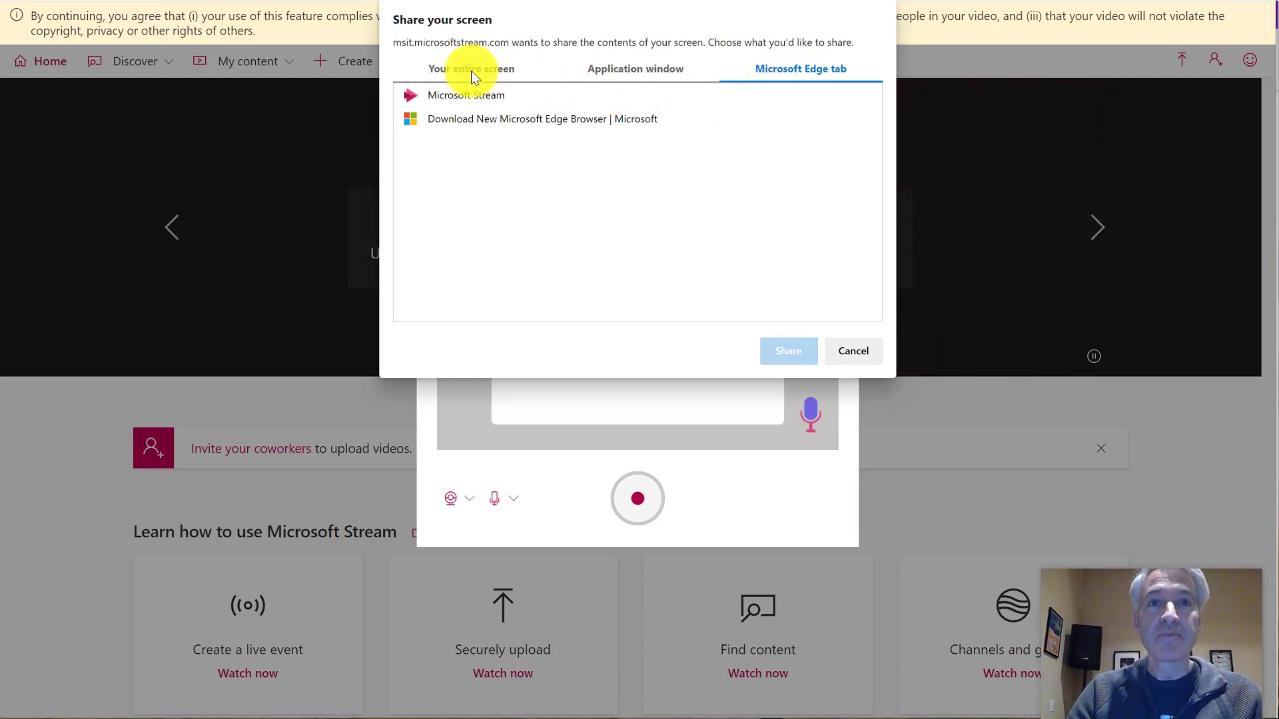
click(470, 70)
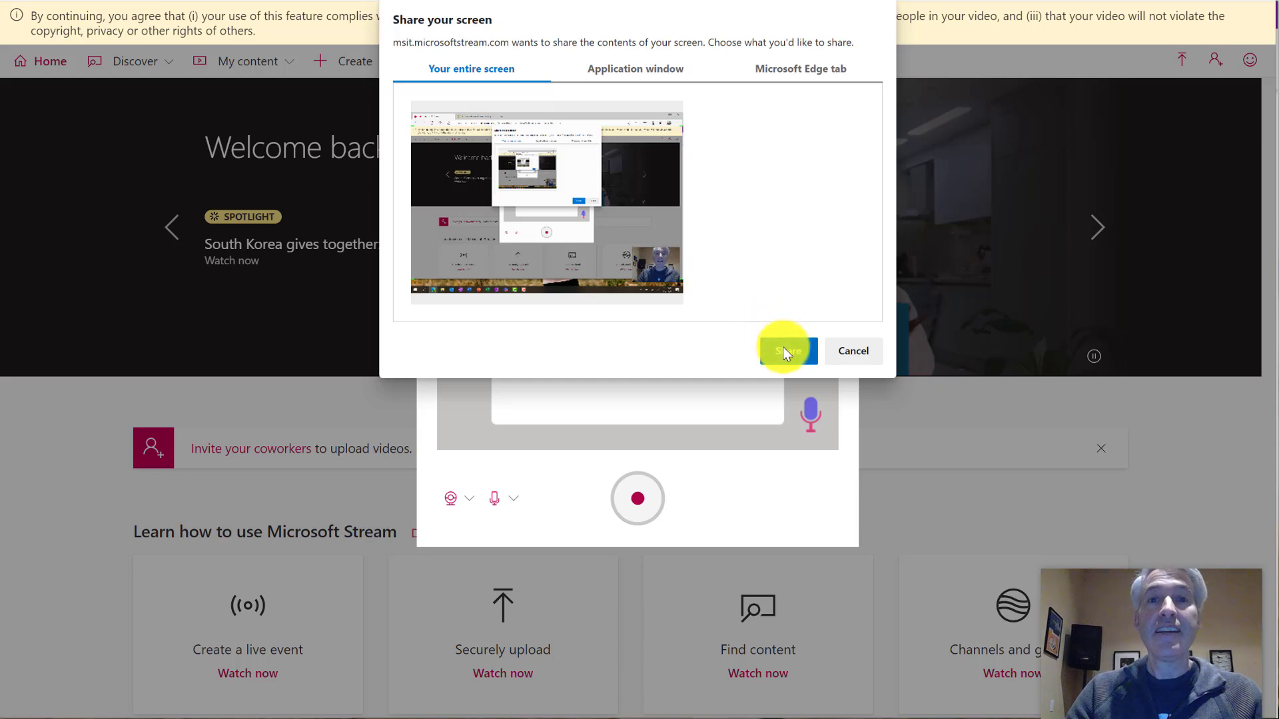
click(785, 351)
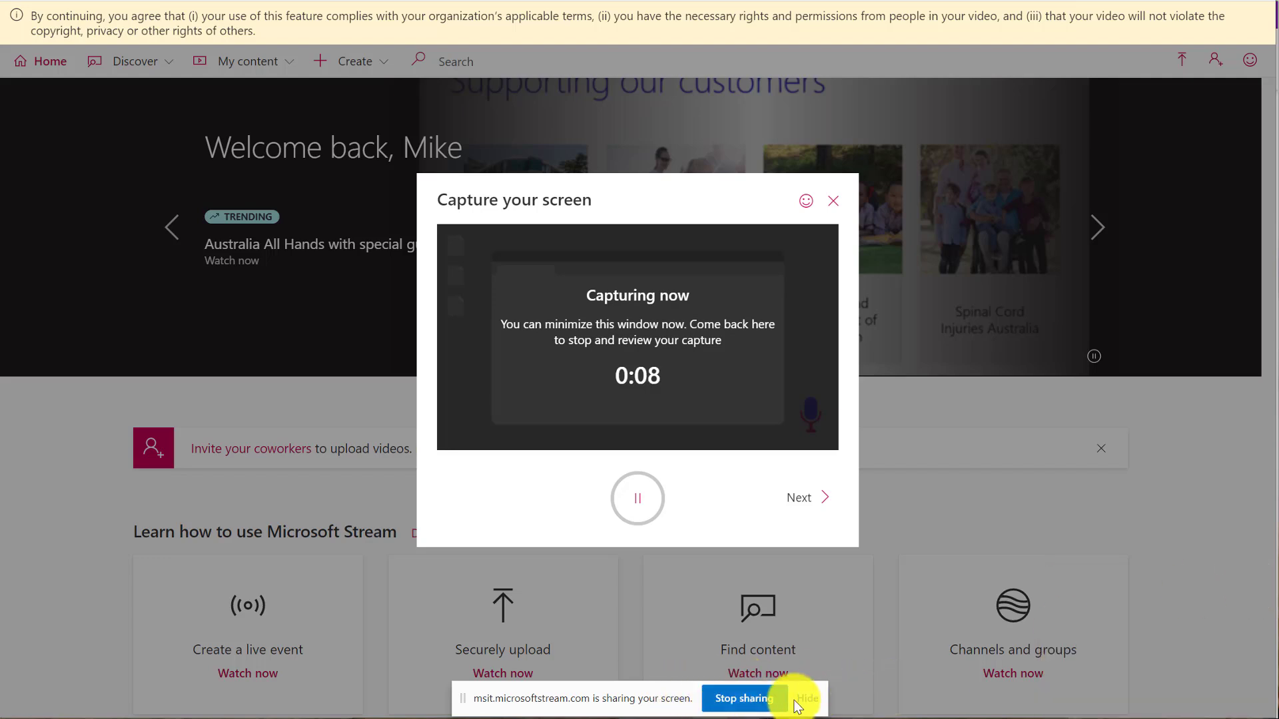
mouse_move(736, 526)
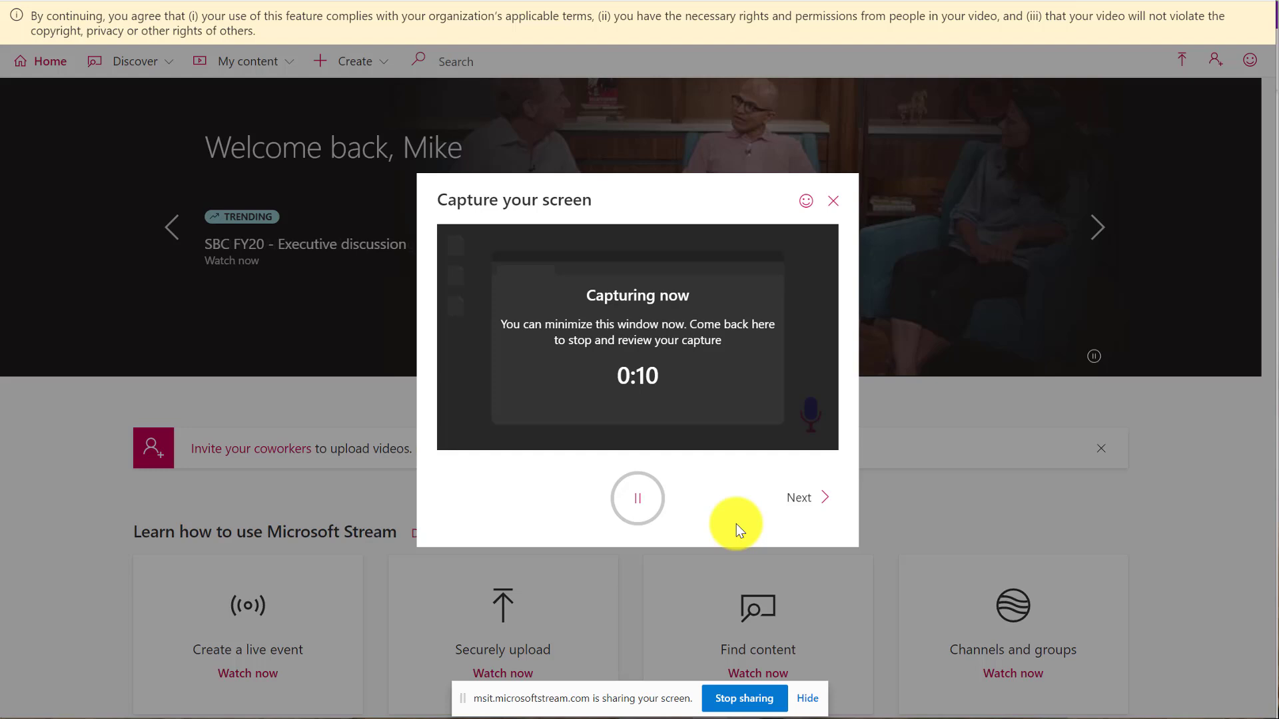
mouse_move(690, 211)
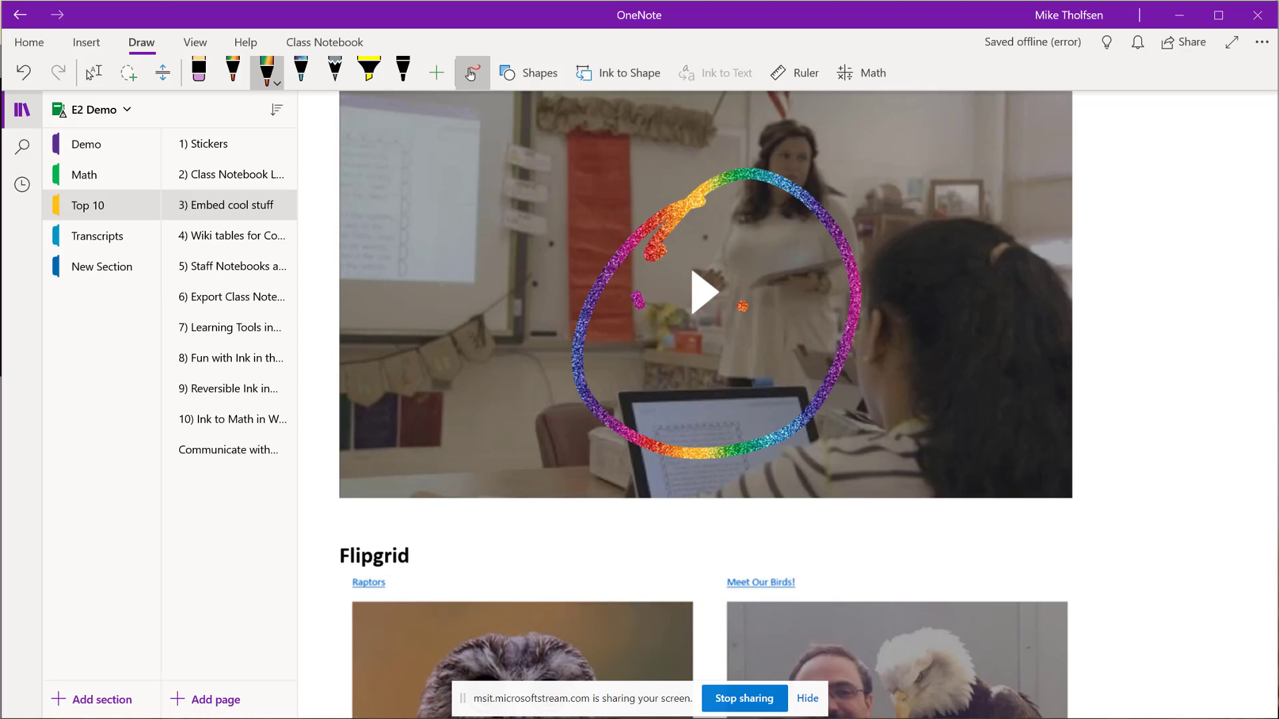
mouse_move(586, 645)
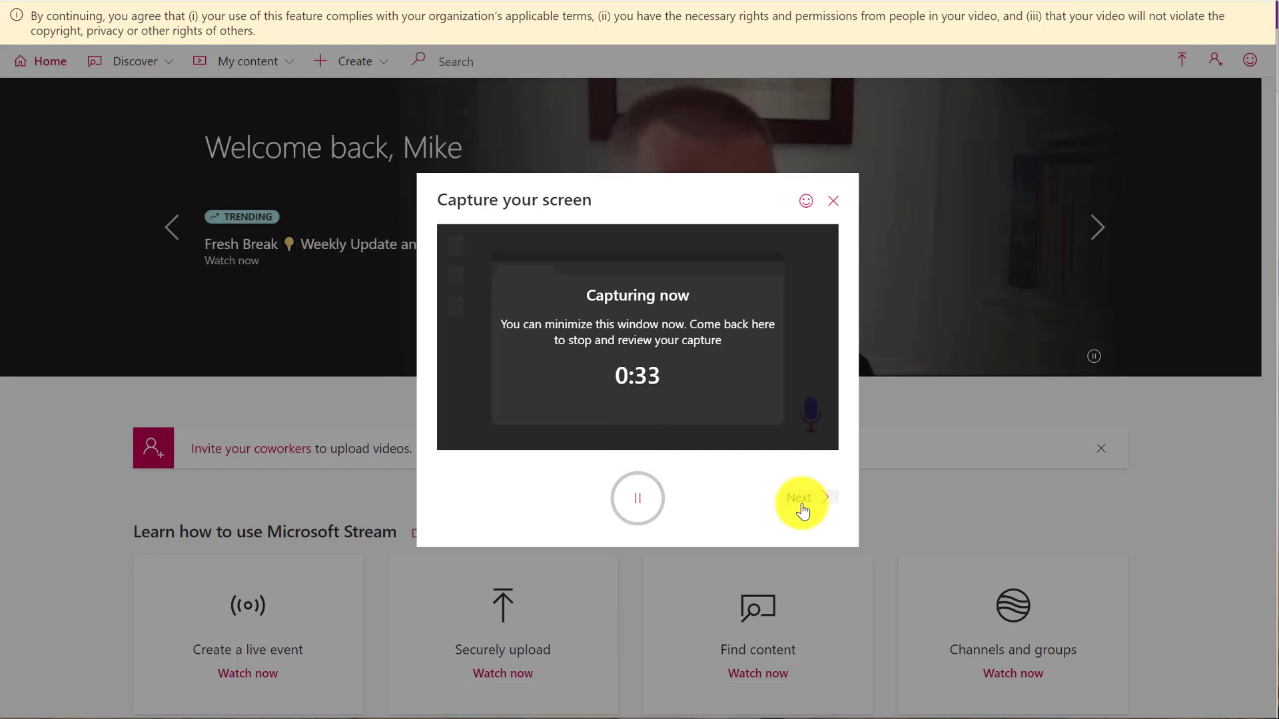
Step: Stop the capture with Next so the finished recording comes up for review
click(801, 498)
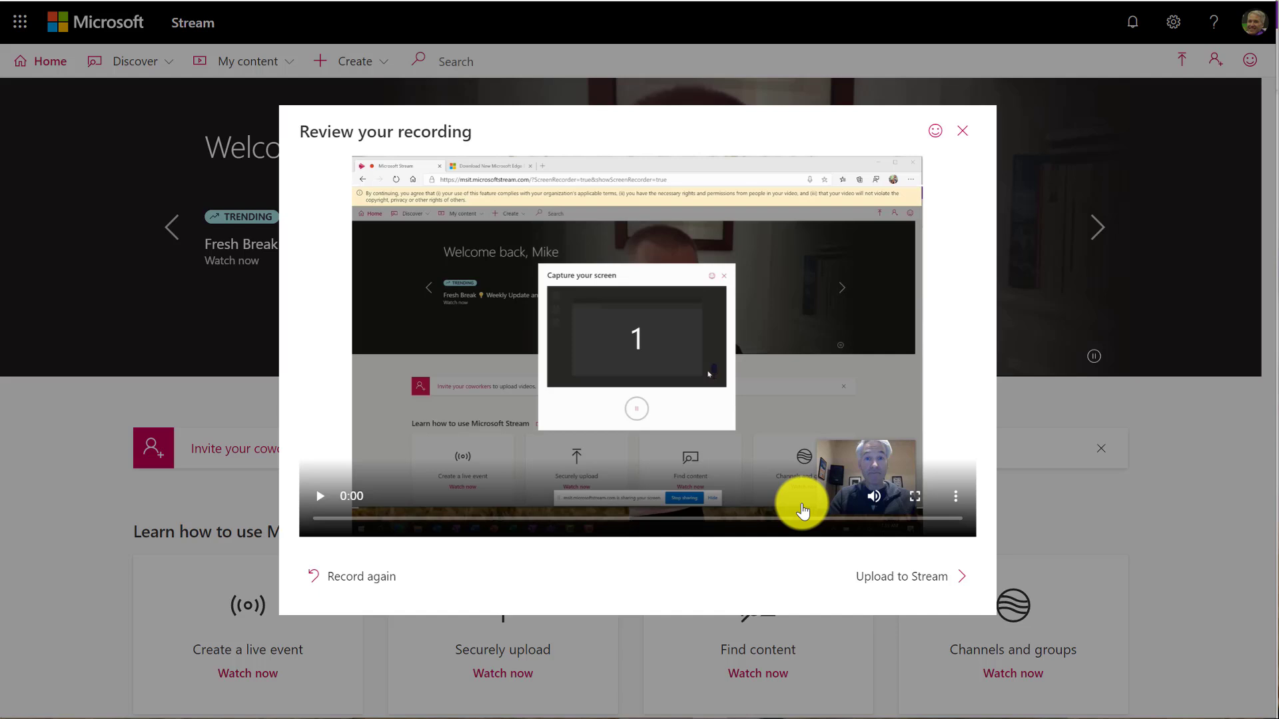
mouse_move(659, 512)
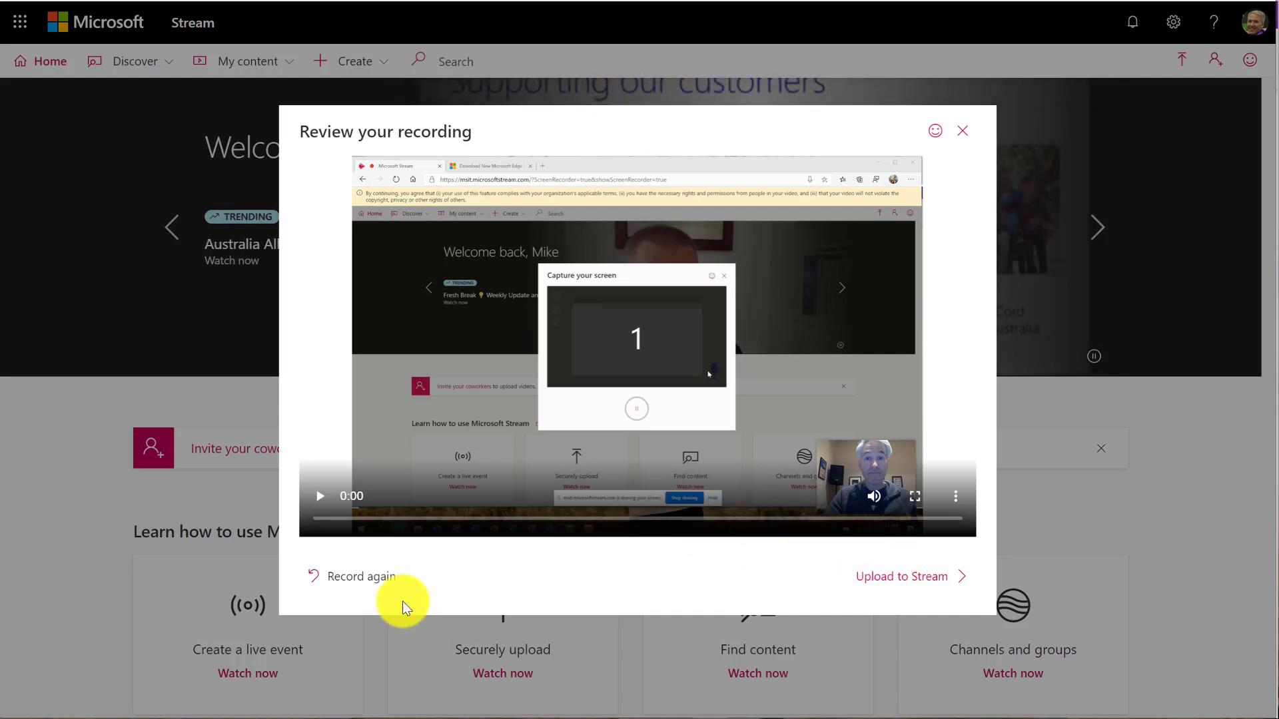
mouse_move(318, 501)
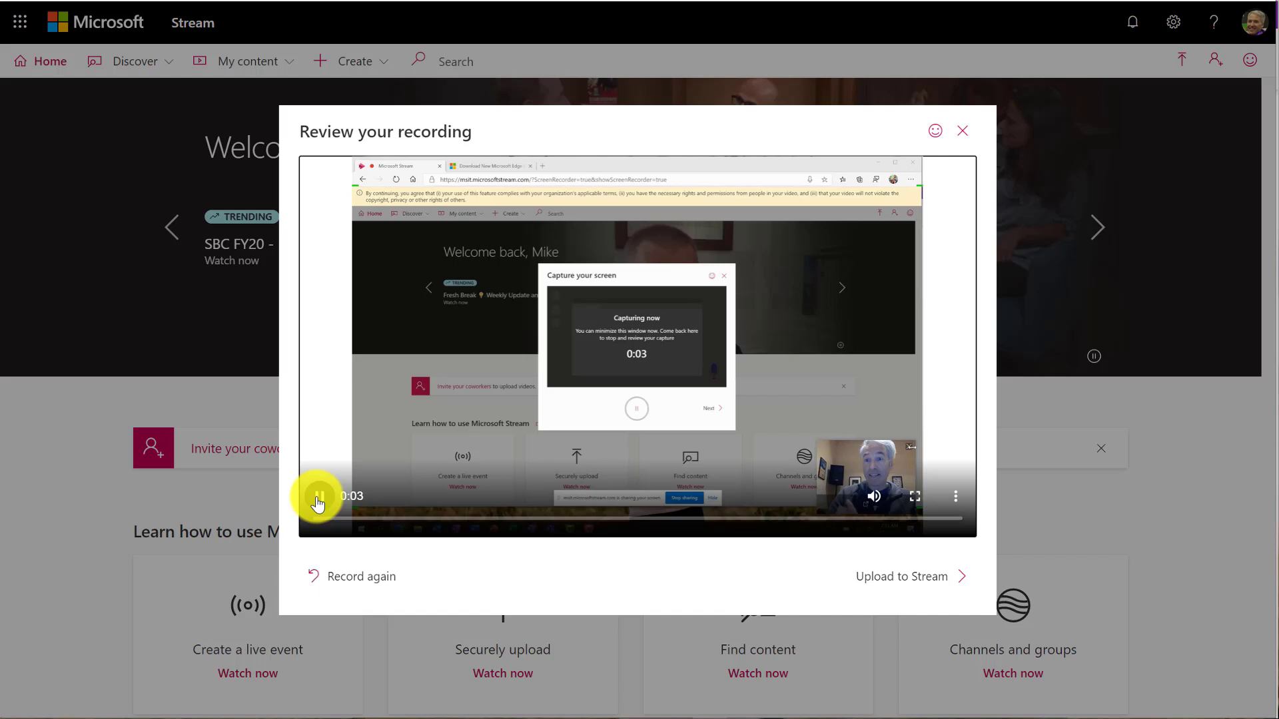
Step: Pause the recording preview and send it on to Upload to Stream
click(319, 497)
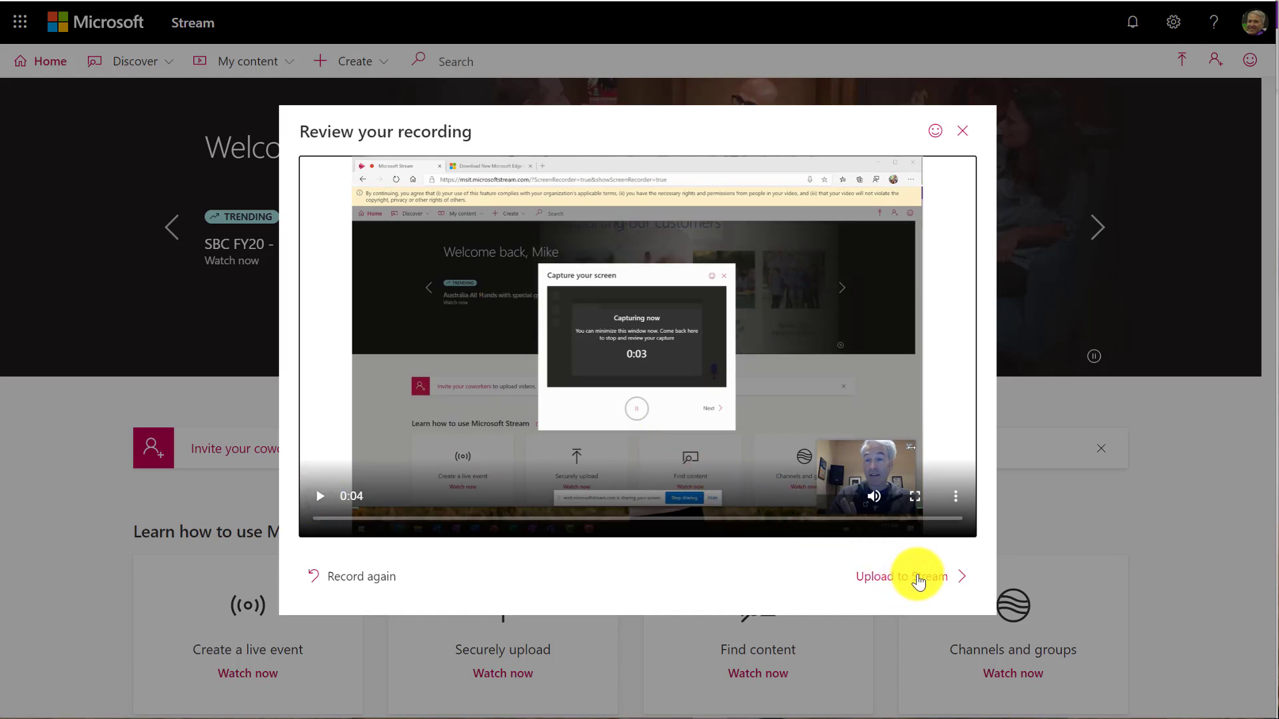
click(909, 577)
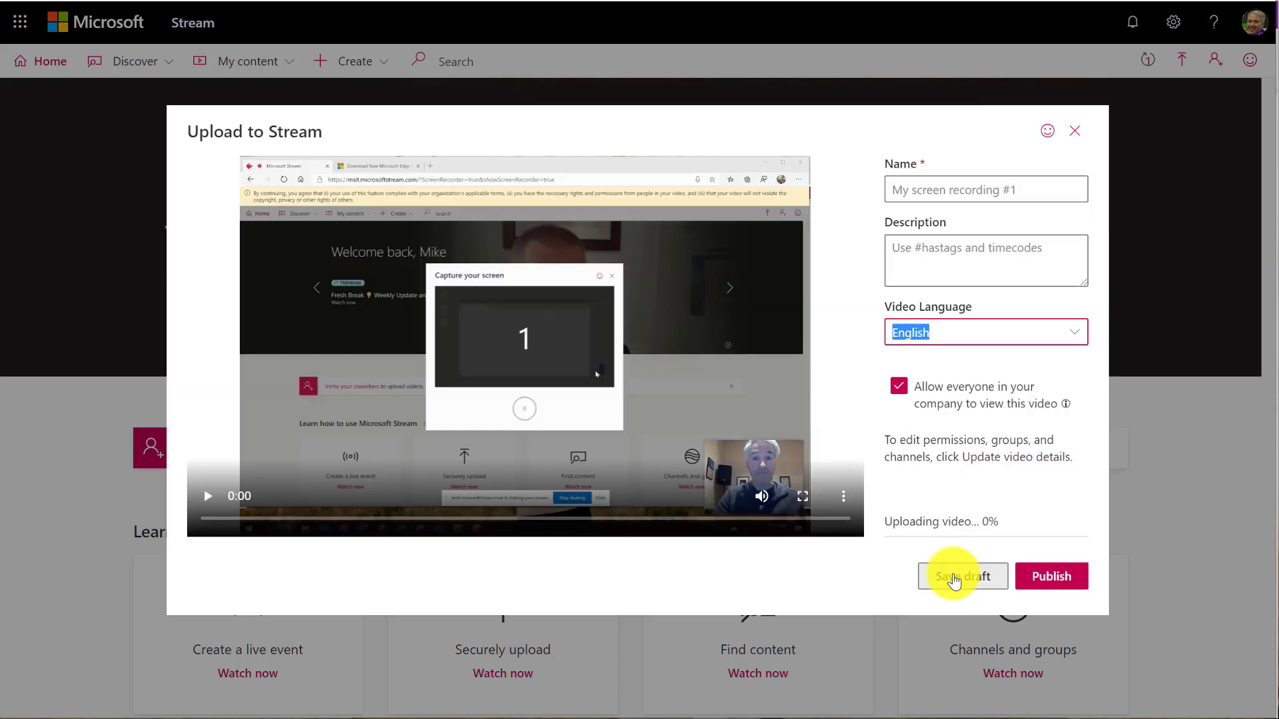
Step: Name the video 'Demo recording' and publish it without company-wide viewing
click(962, 575)
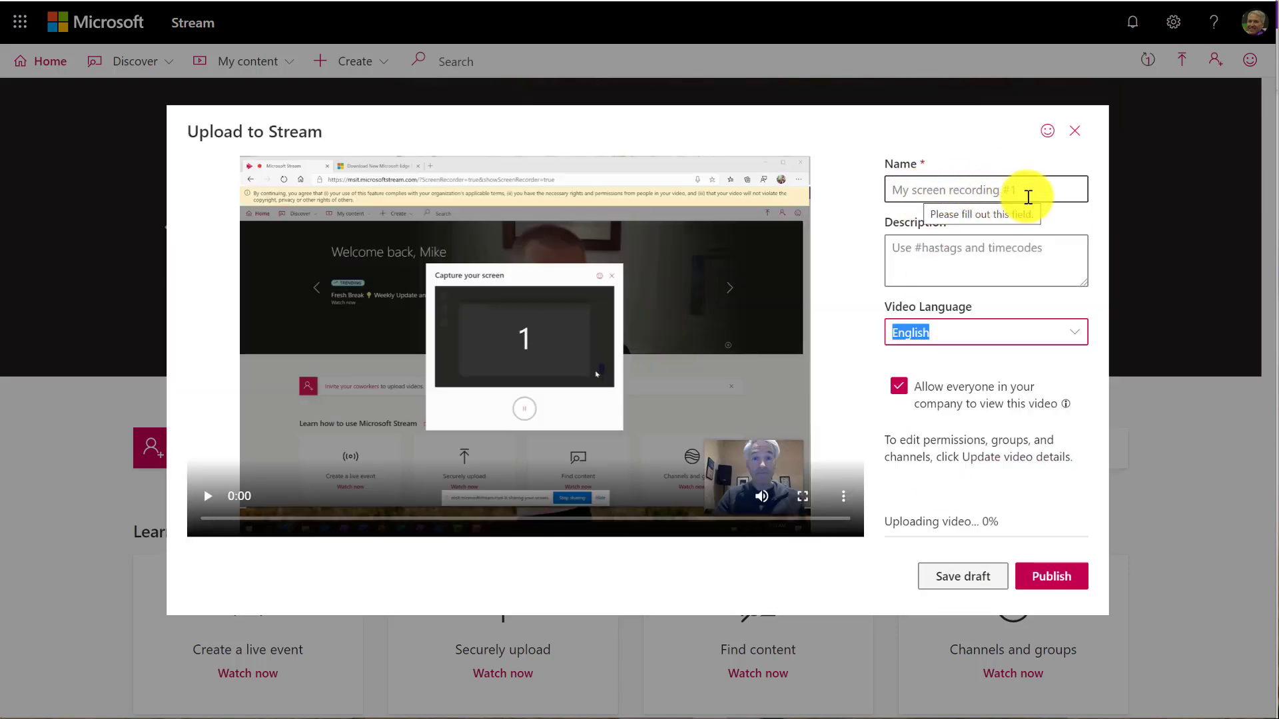
text(Demo recording)
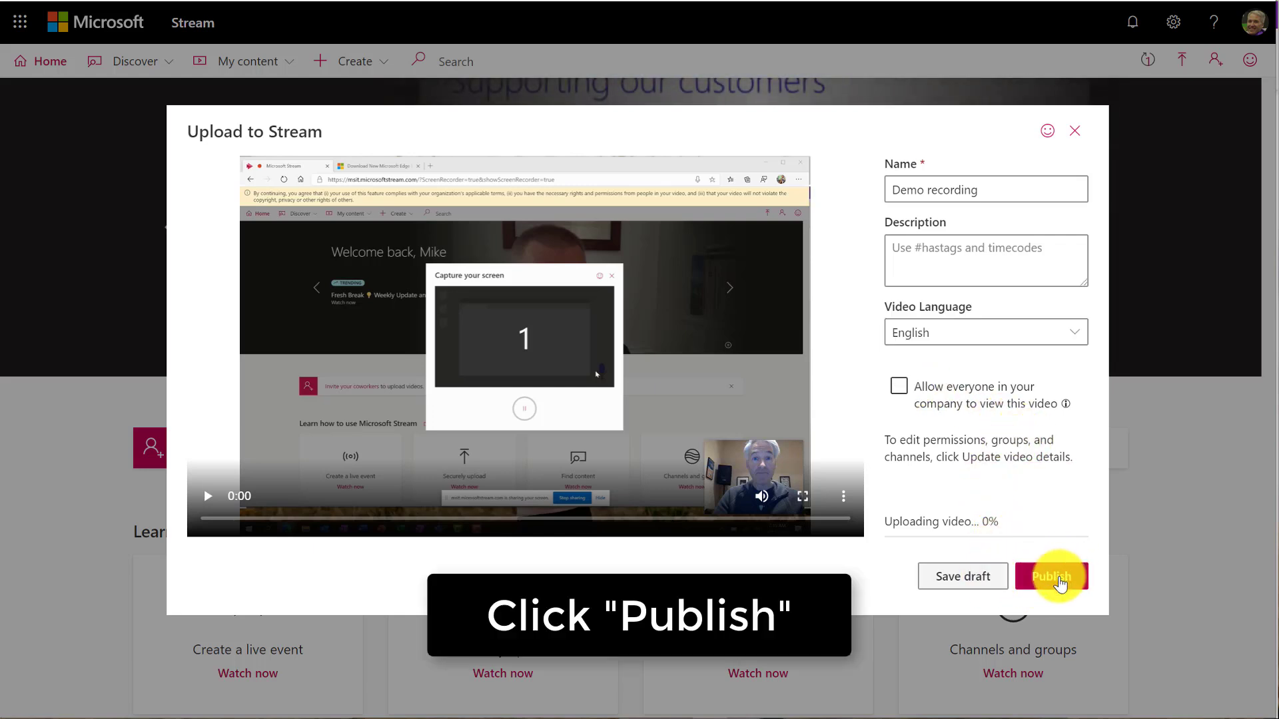
click(1051, 576)
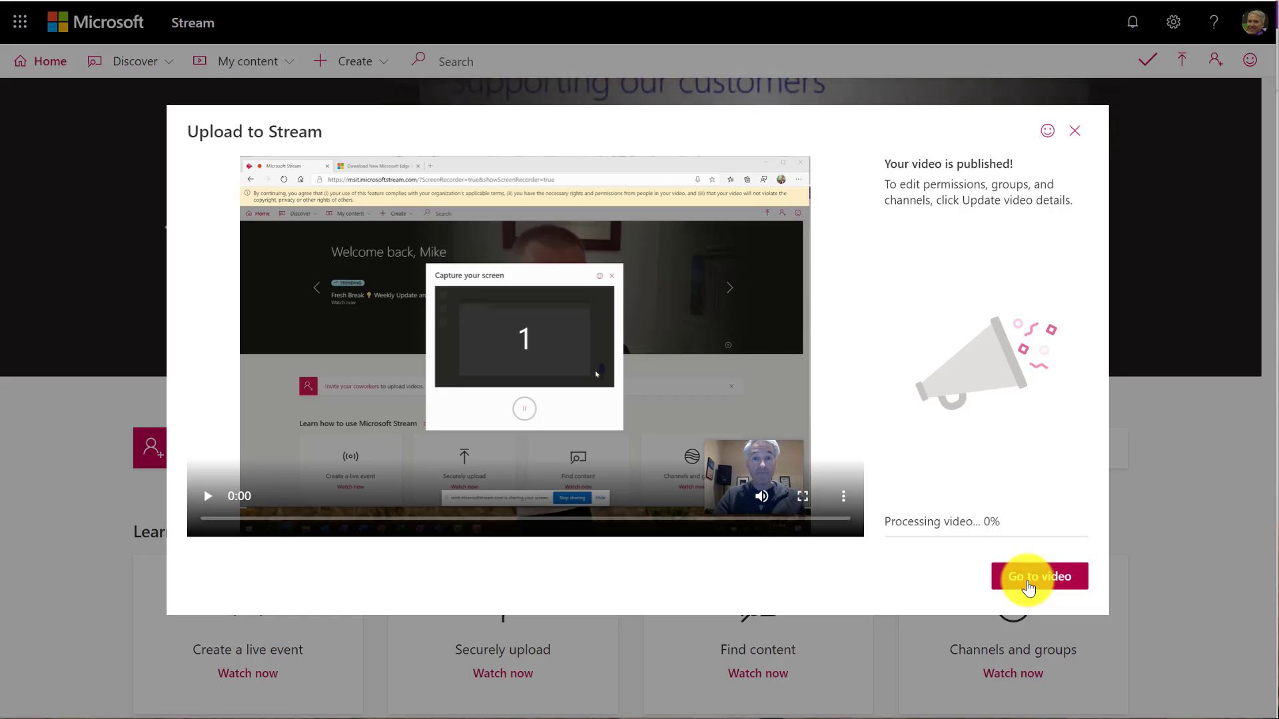
Step: Go to the Demo recording video page and briefly check the My content menu
click(1039, 576)
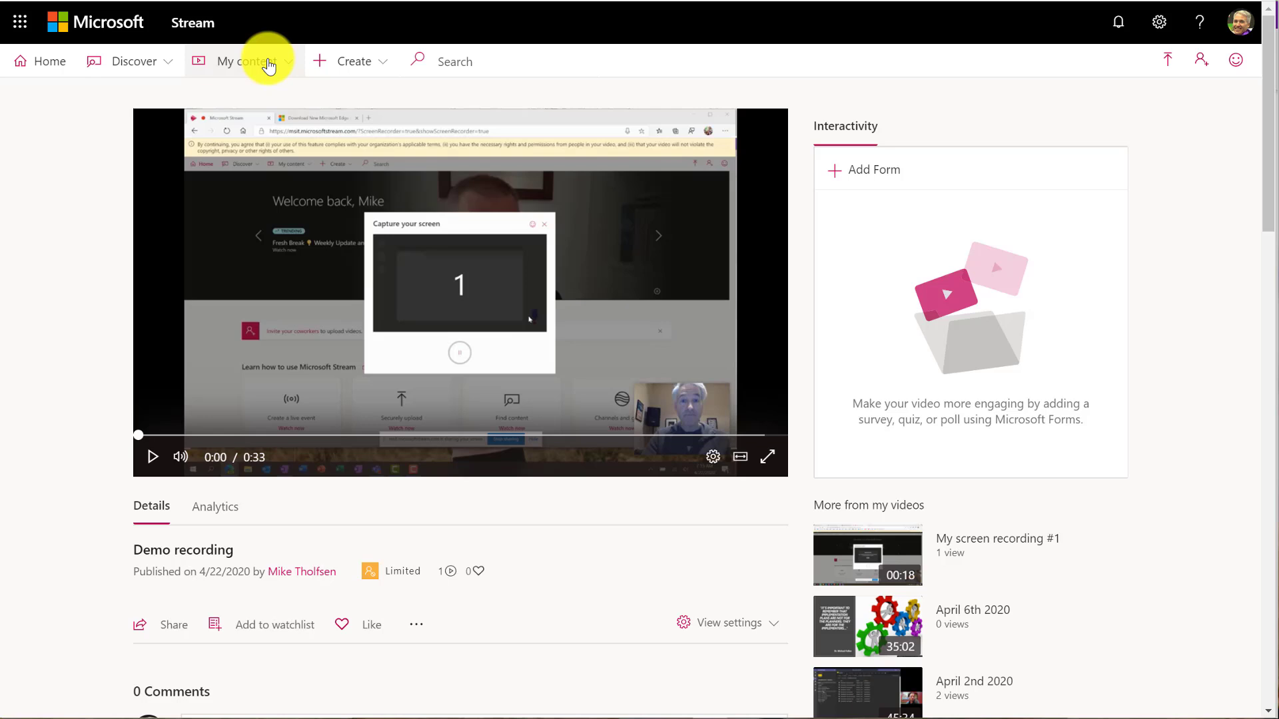
click(248, 61)
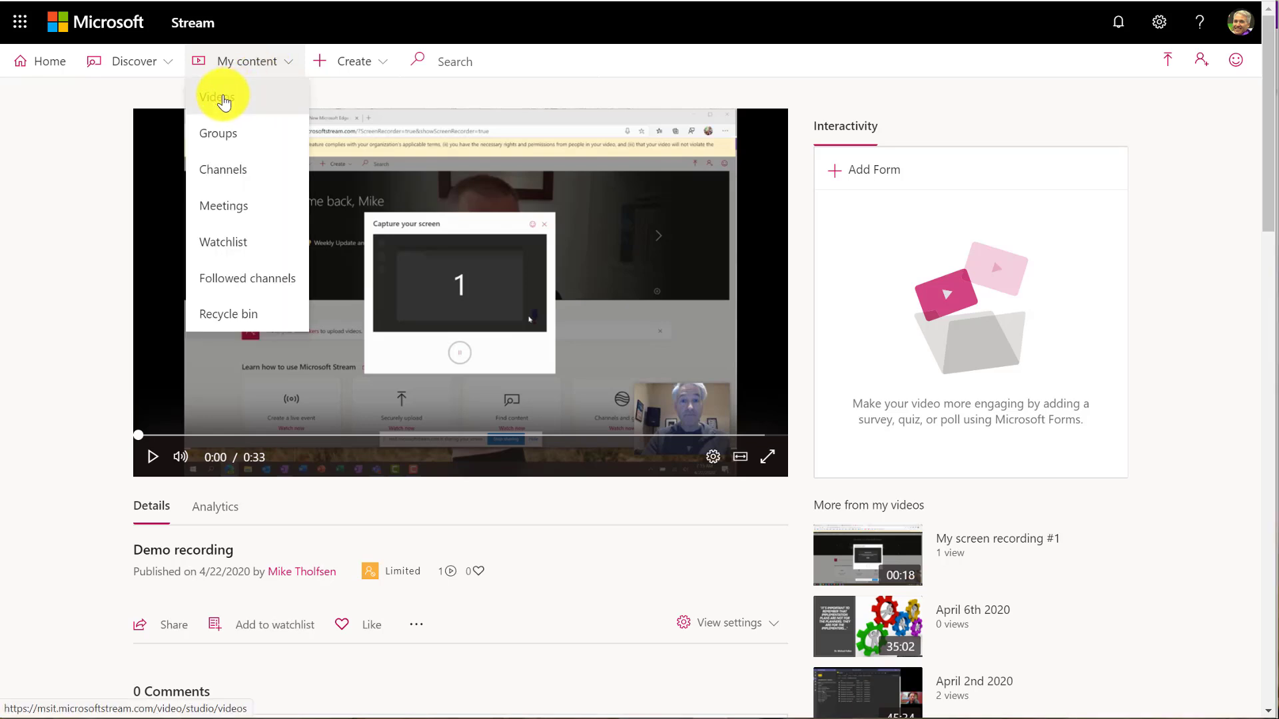
mouse_move(337, 232)
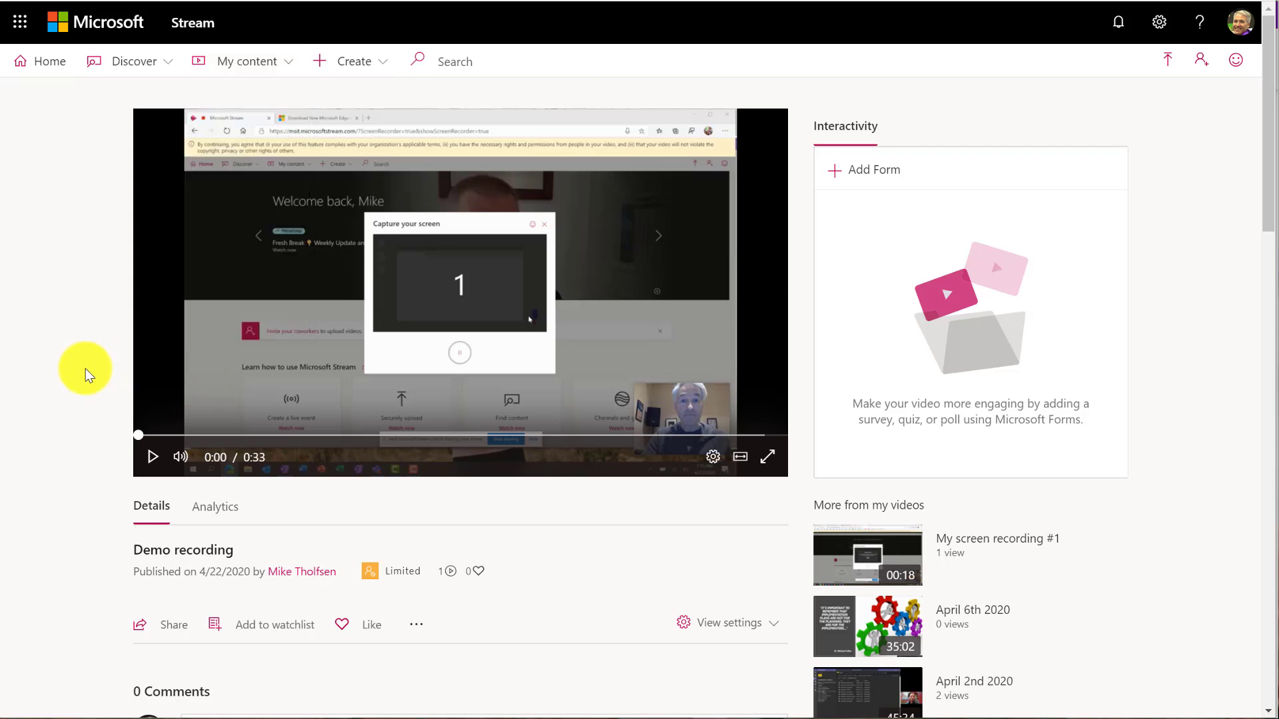
mouse_move(413, 500)
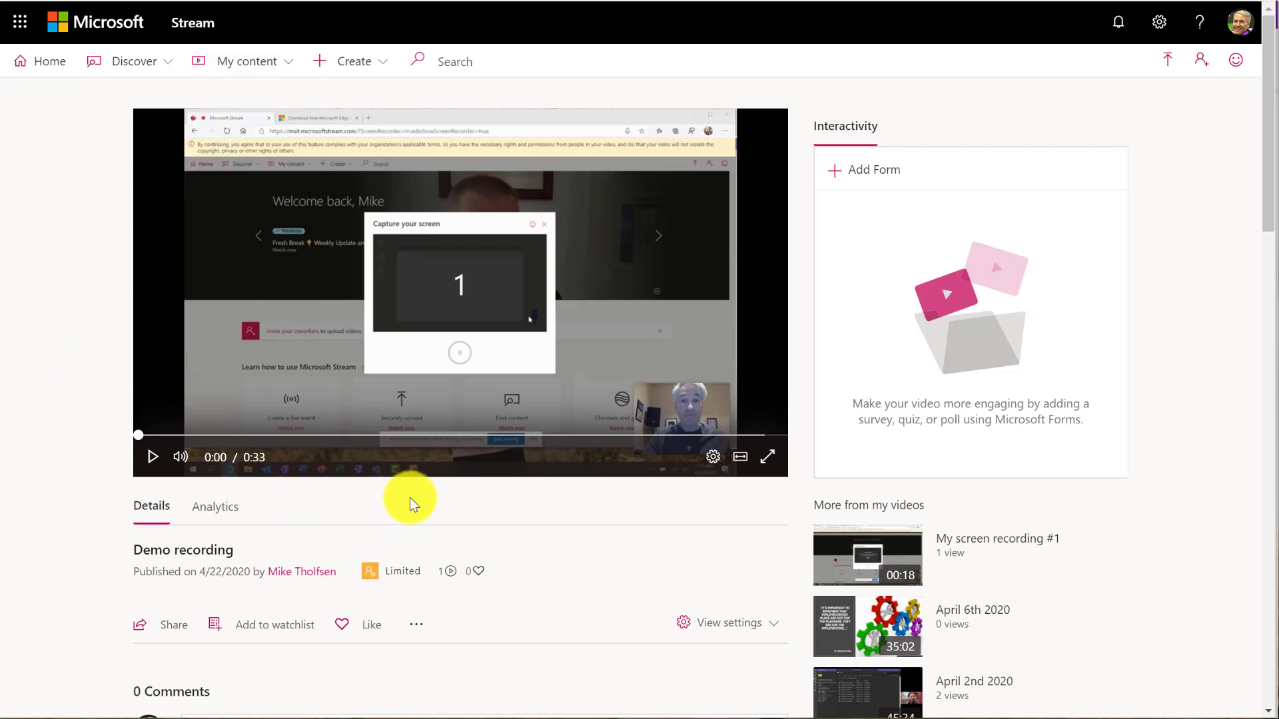
mouse_move(687, 422)
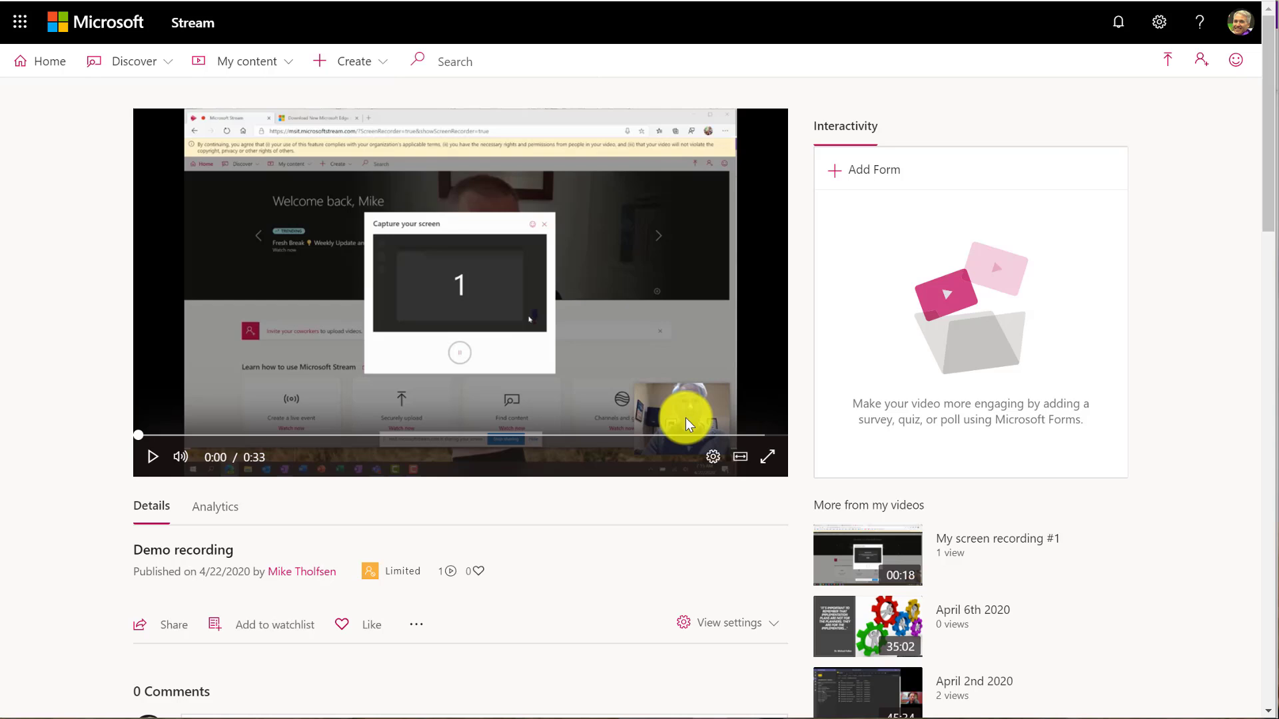